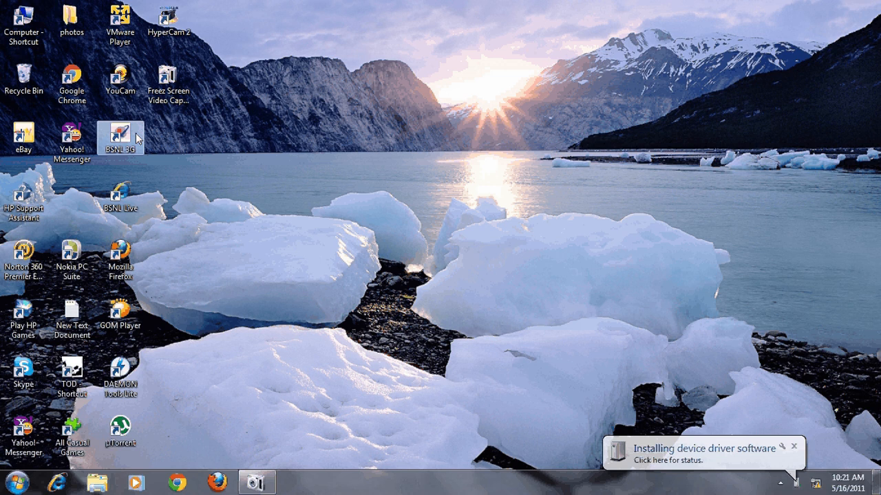
pyautogui.moveTo(243, 202)
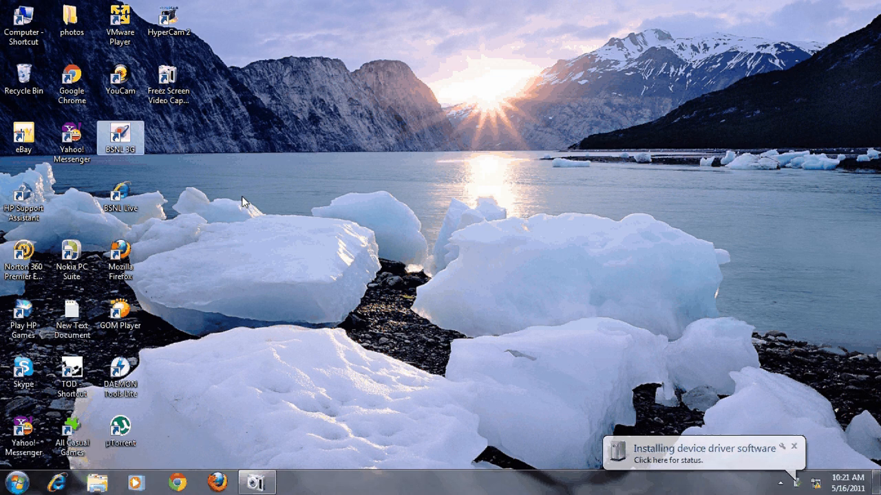
pyautogui.moveTo(116, 136)
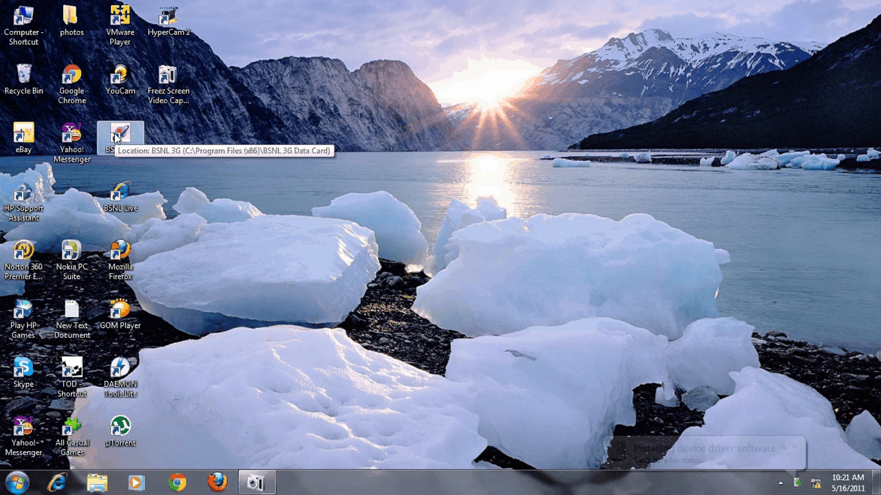
pyautogui.moveTo(413, 276)
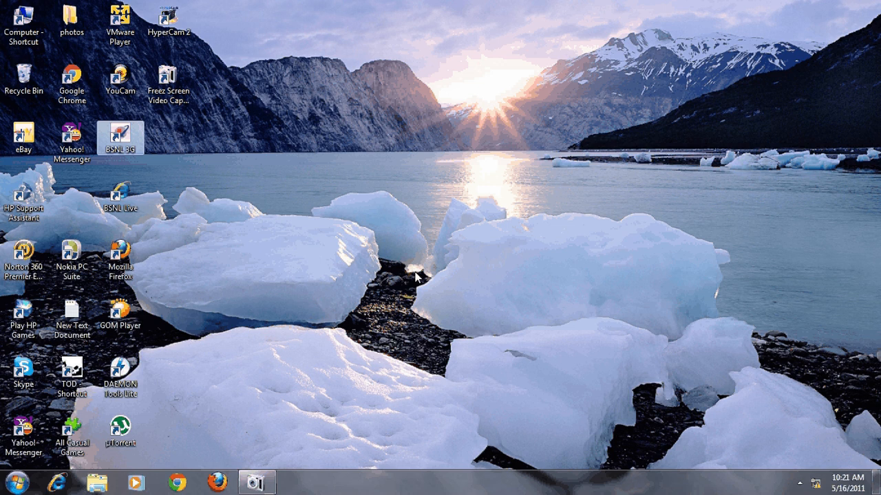
pyautogui.moveTo(491, 150)
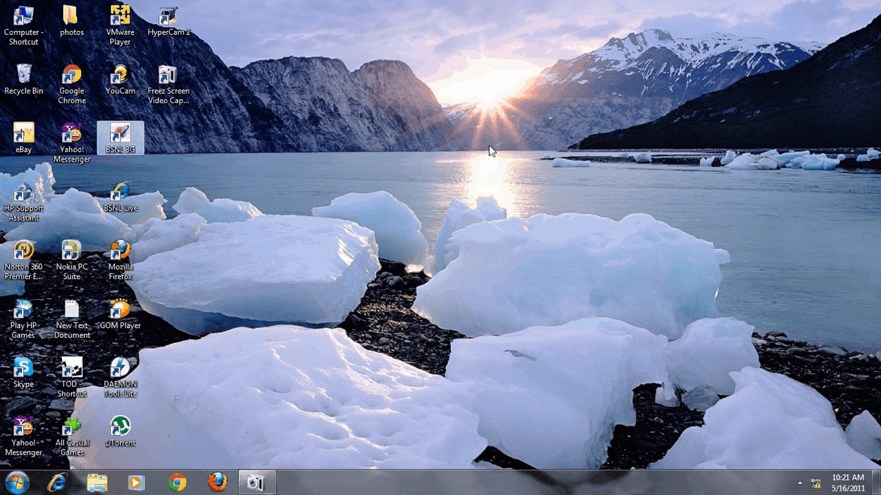
# - Launch BSNL 3G and view its About page showing version LW273V1.2 and the IMEI
pyautogui.doubleClick(121, 138)
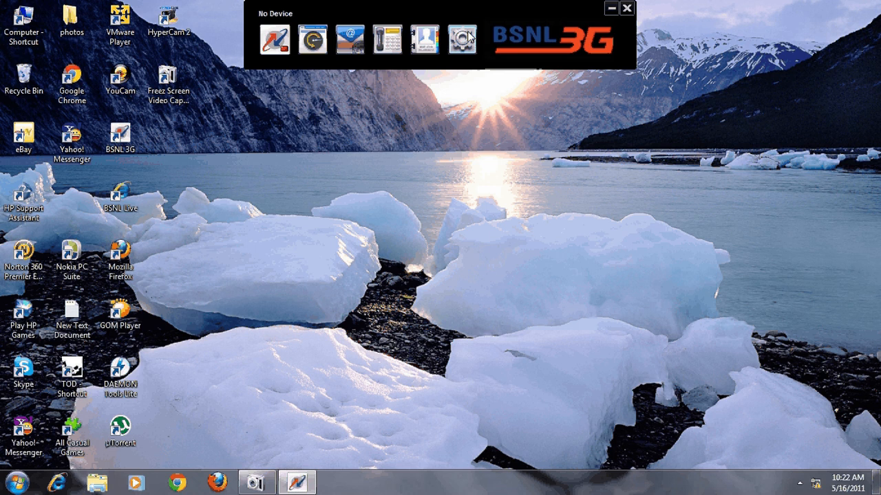
pyautogui.click(462, 39)
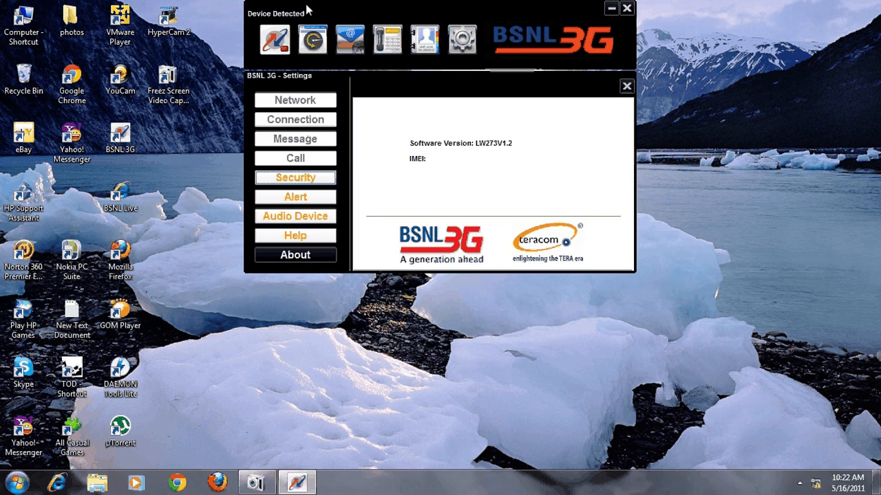
pyautogui.click(274, 38)
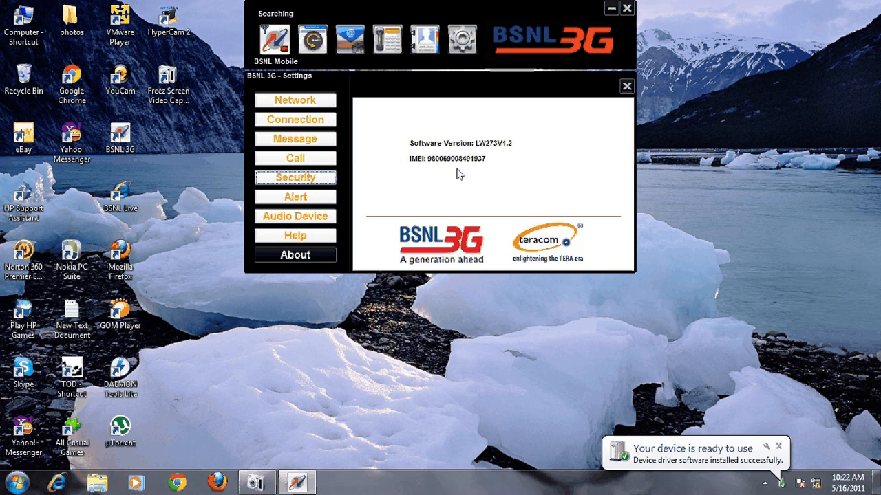
pyautogui.moveTo(473, 169)
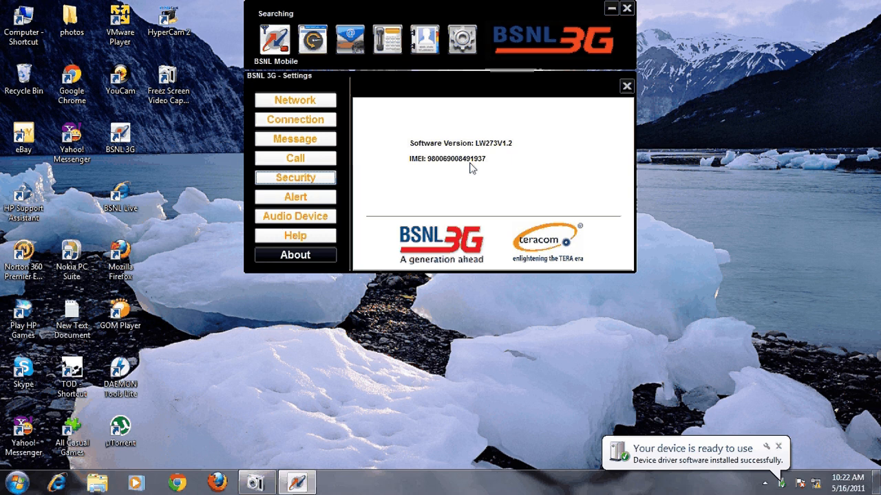
pyautogui.moveTo(437, 169)
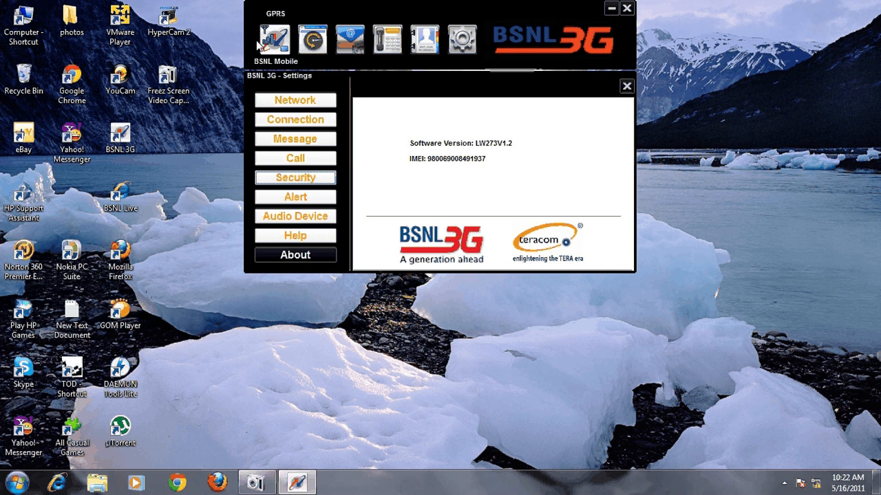
pyautogui.moveTo(234, 72)
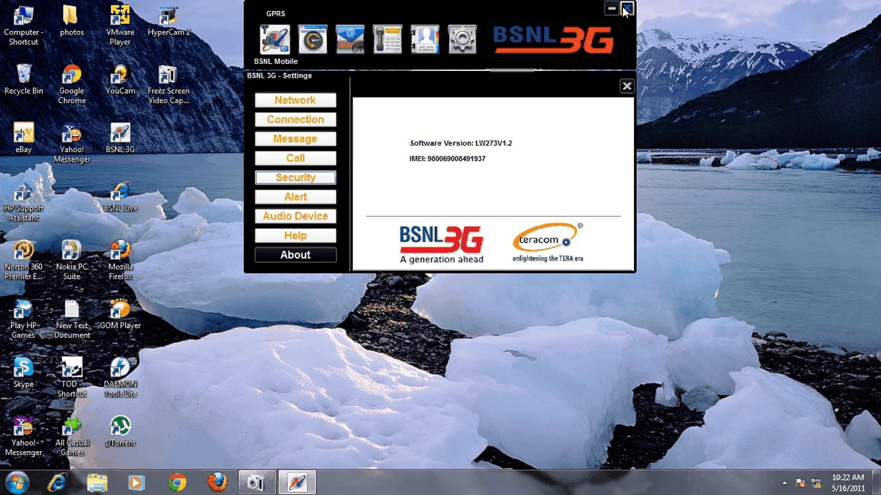
# - Relaunch BSNL 3G and dismiss the Invalid SIM Card warning so the modem closes
pyautogui.click(611, 8)
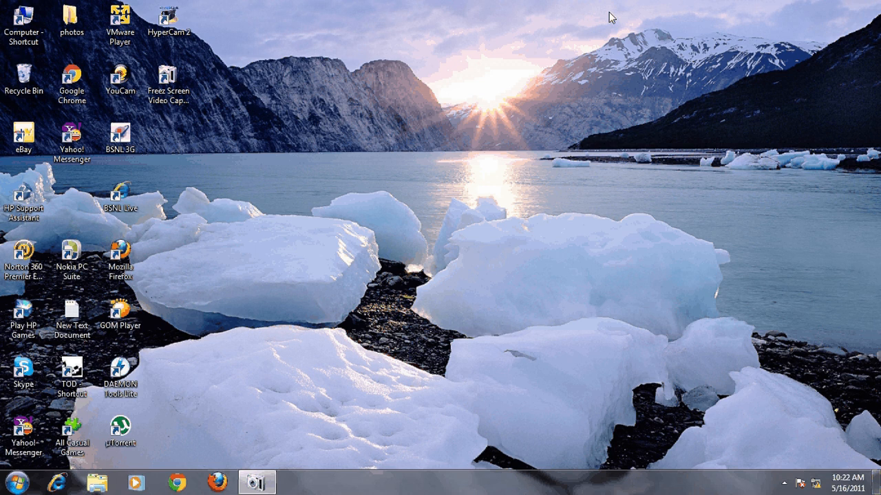
pyautogui.doubleClick(120, 138)
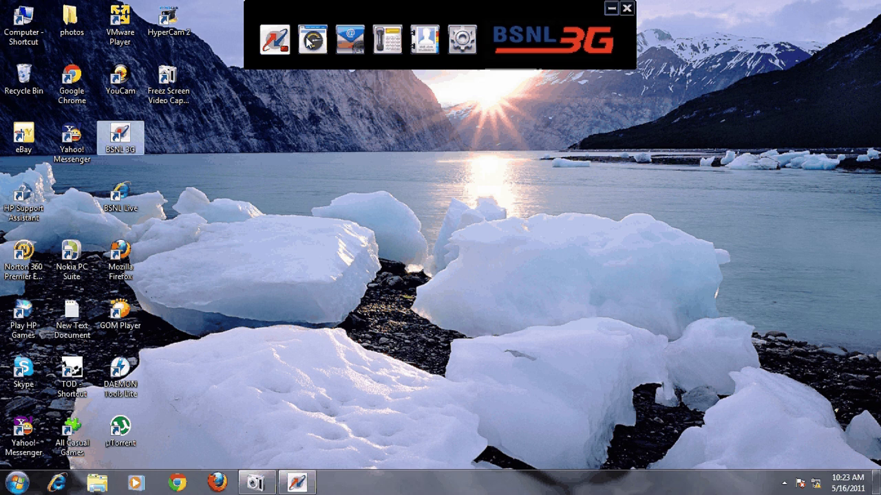
pyautogui.click(312, 40)
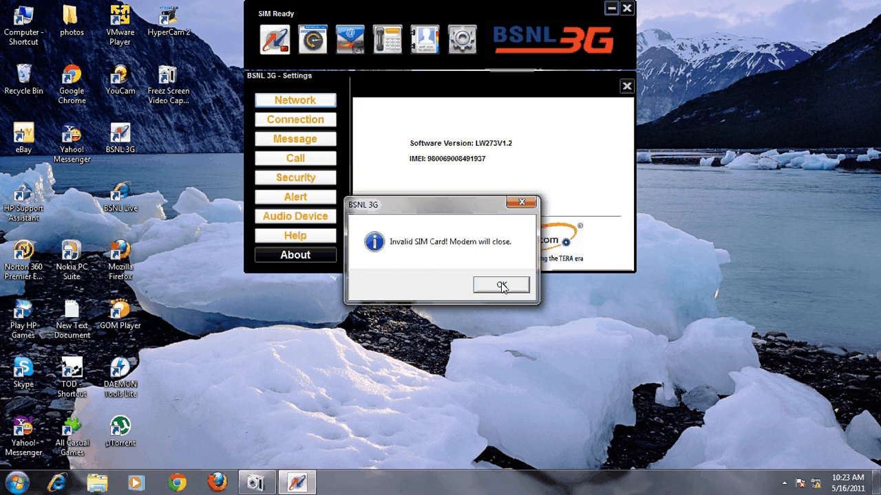
pyautogui.click(11, 482)
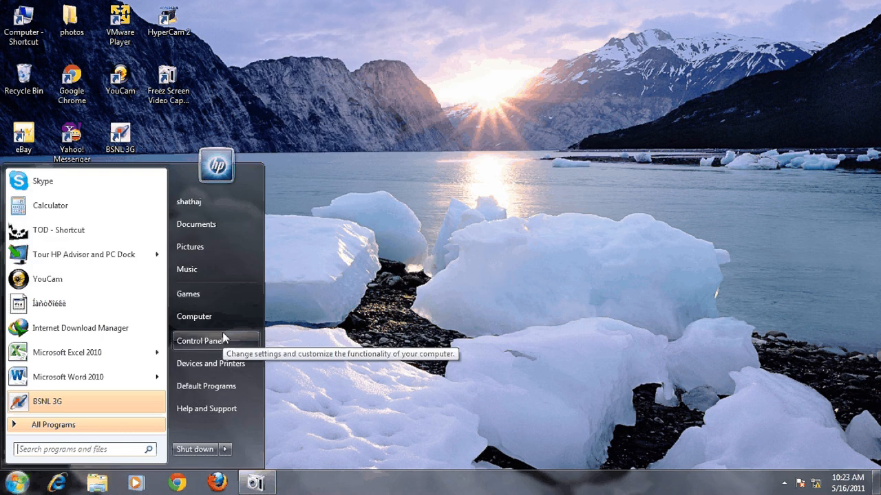
# - Open Programs and Features from Control Panel
pyautogui.click(199, 340)
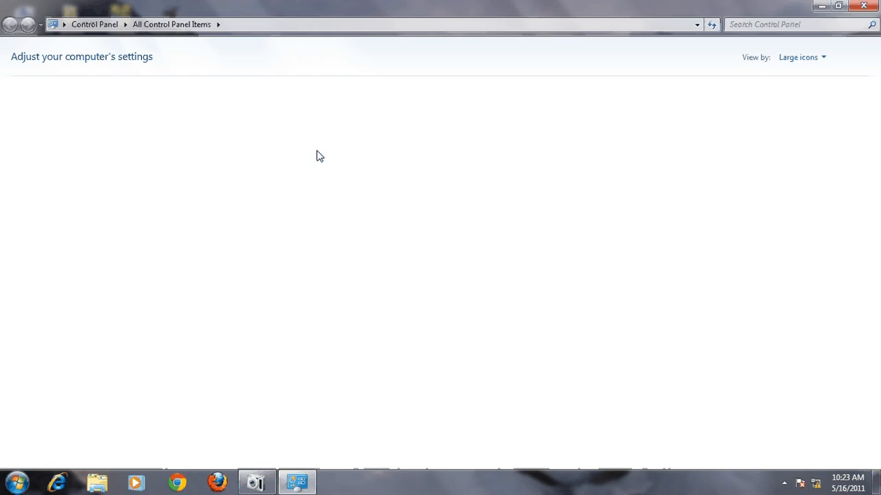
pyautogui.moveTo(122, 252)
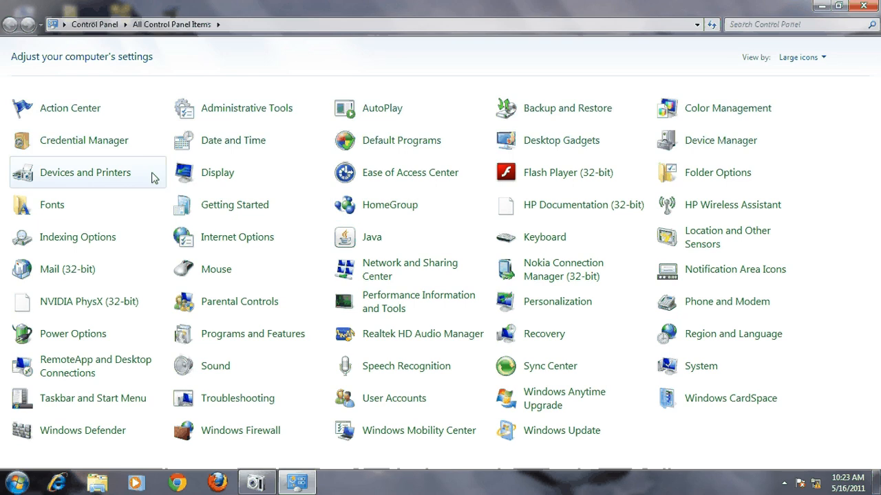
pyautogui.moveTo(410, 172)
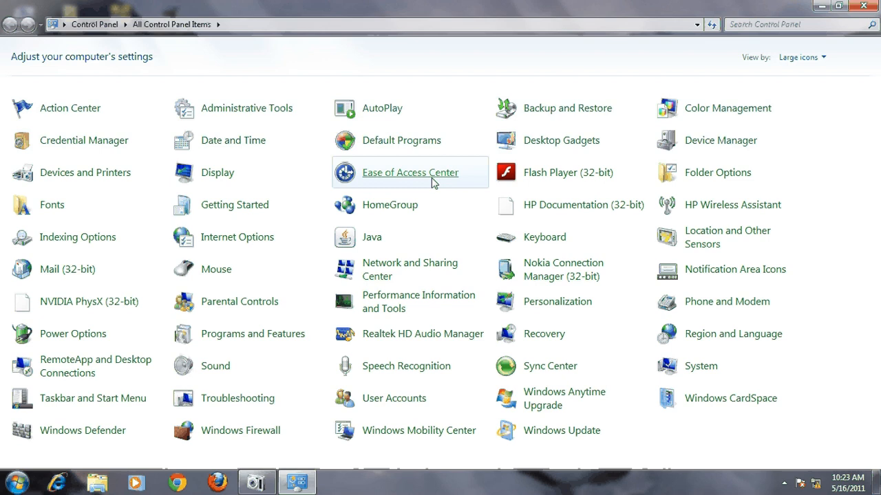
pyautogui.moveTo(248, 204)
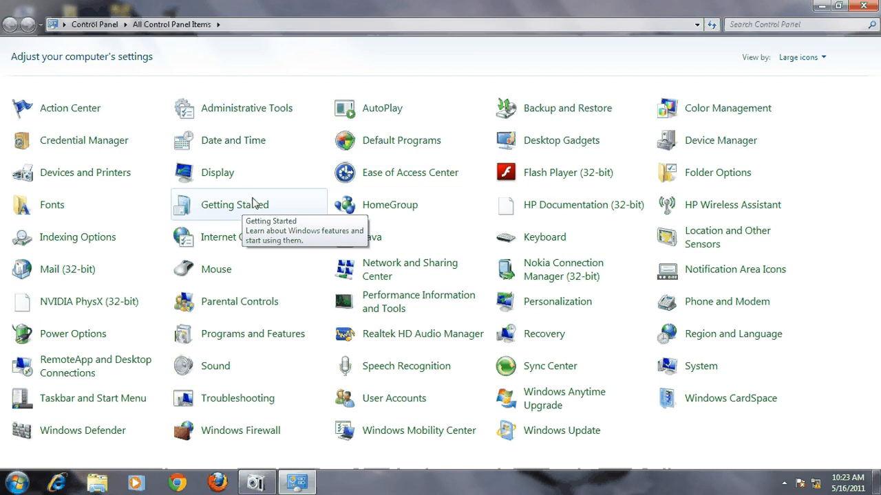
pyautogui.moveTo(226, 334)
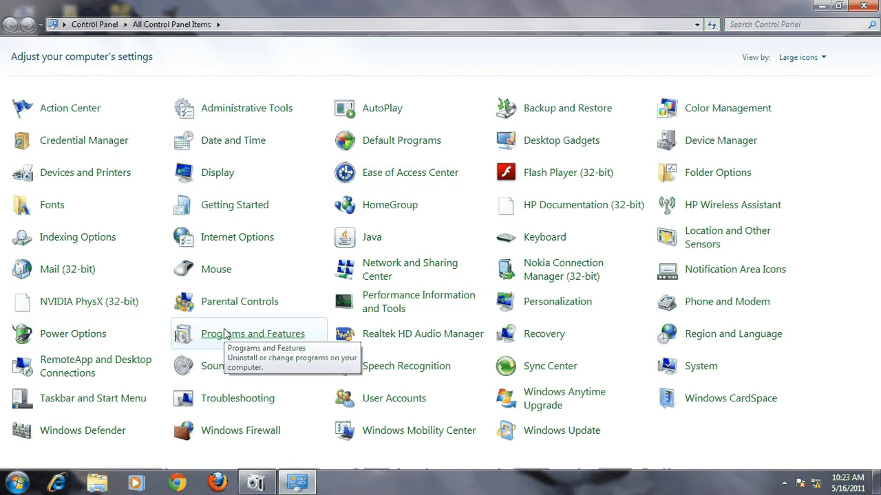
pyautogui.click(252, 334)
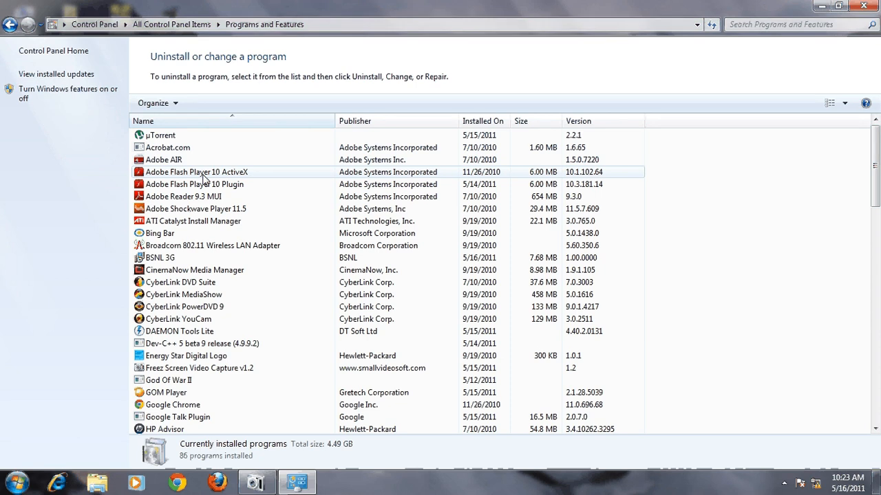
# - Select BSNL 3G in the installed programs and confirm its uninstall
pyautogui.click(165, 257)
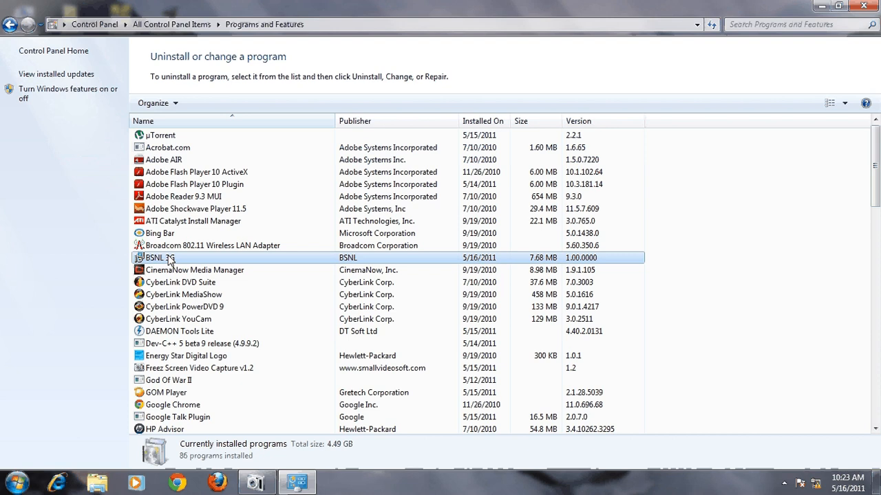
pyautogui.click(159, 257)
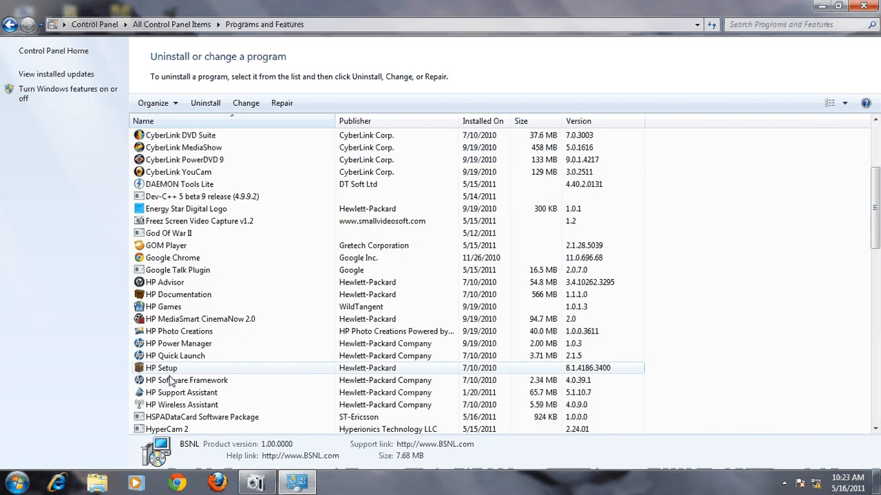
pyautogui.click(202, 417)
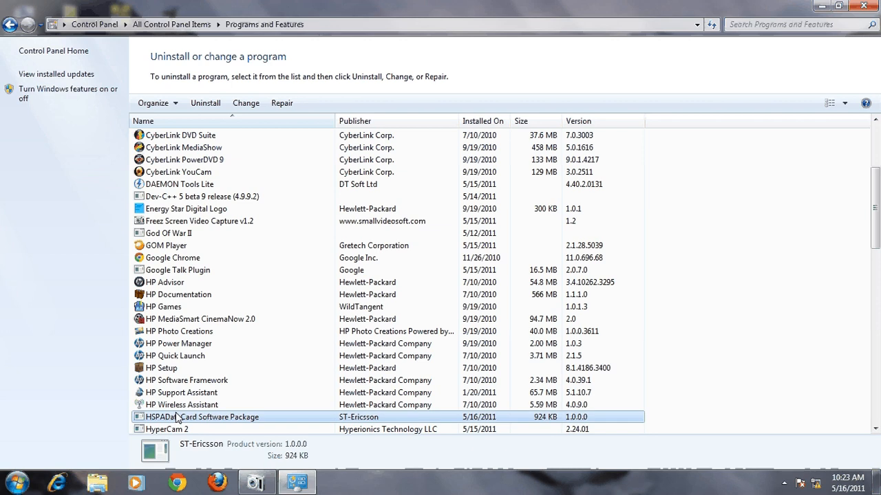
pyautogui.moveTo(199, 421)
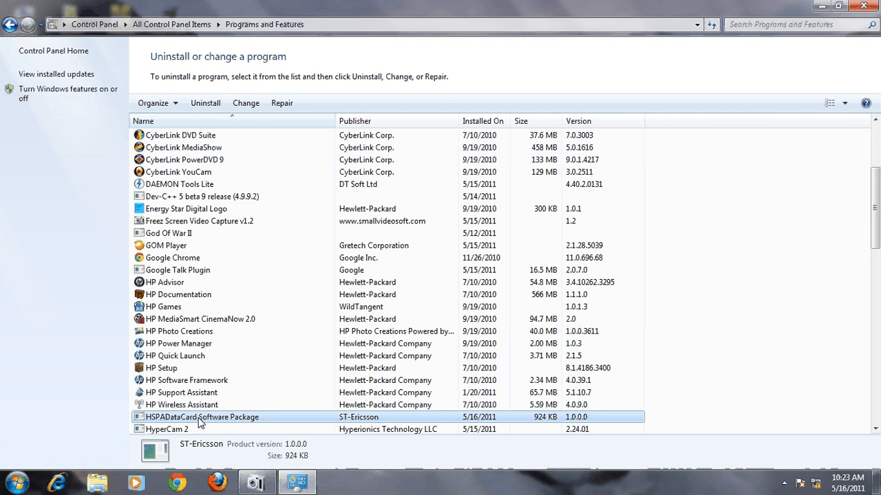
pyautogui.scroll(3)
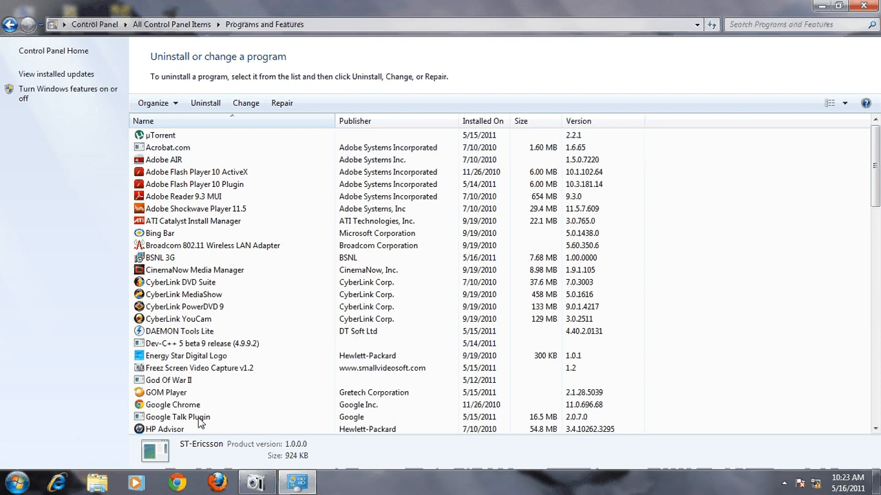
pyautogui.click(160, 257)
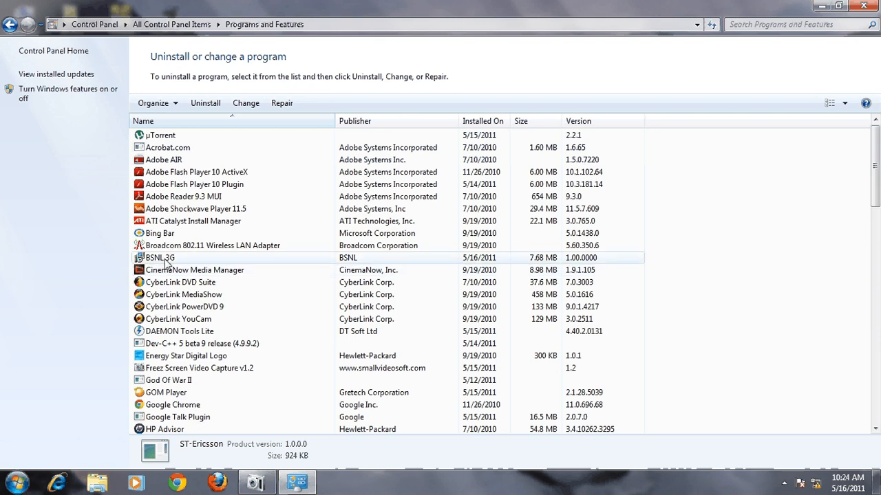
pyautogui.click(205, 103)
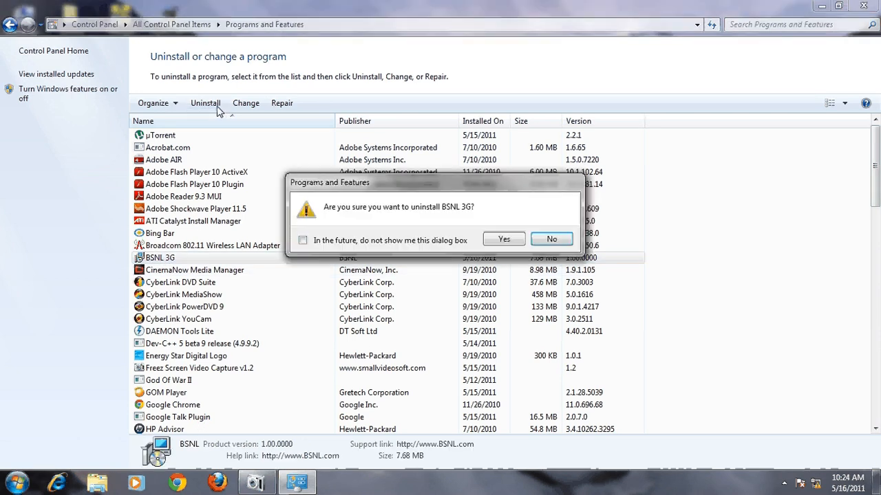
pyautogui.moveTo(504, 227)
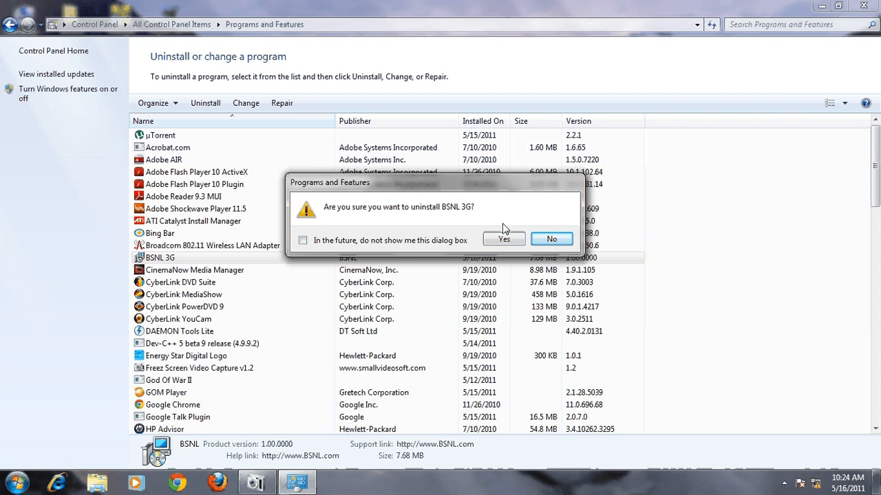
pyautogui.click(503, 238)
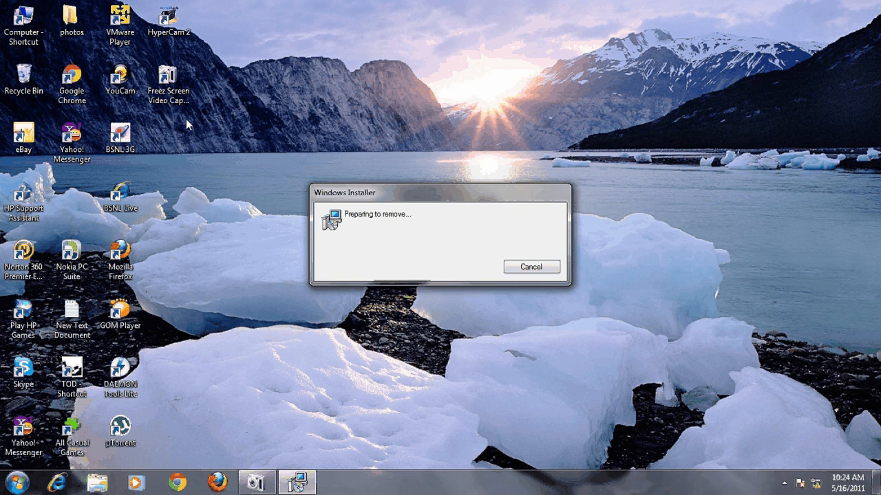
pyautogui.moveTo(387, 52)
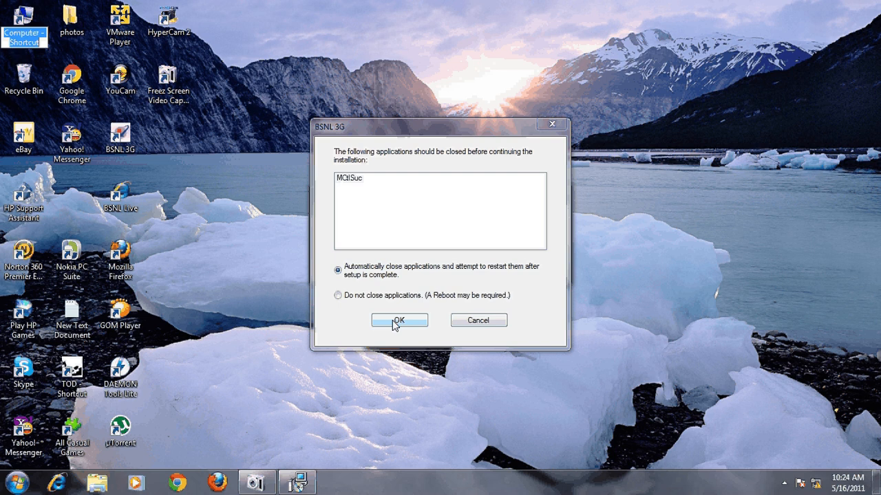
# - Let Windows Installer automatically close running applications and continue past the warning
pyautogui.click(399, 320)
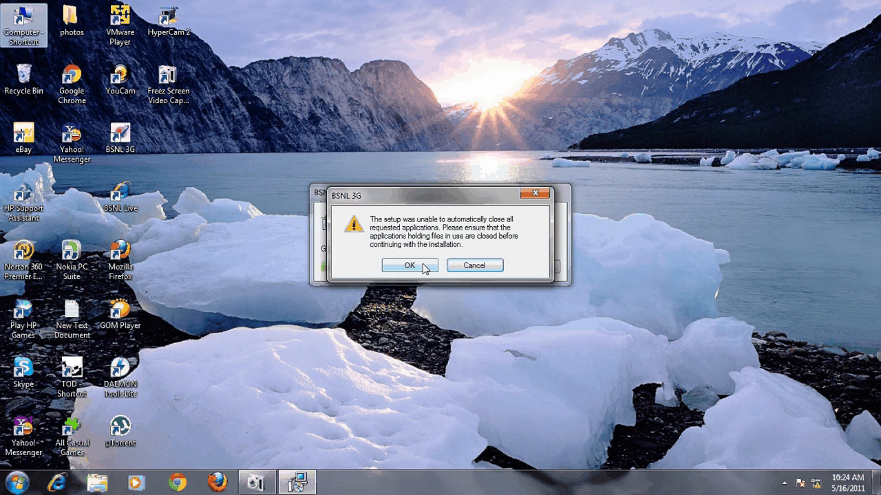
pyautogui.click(409, 266)
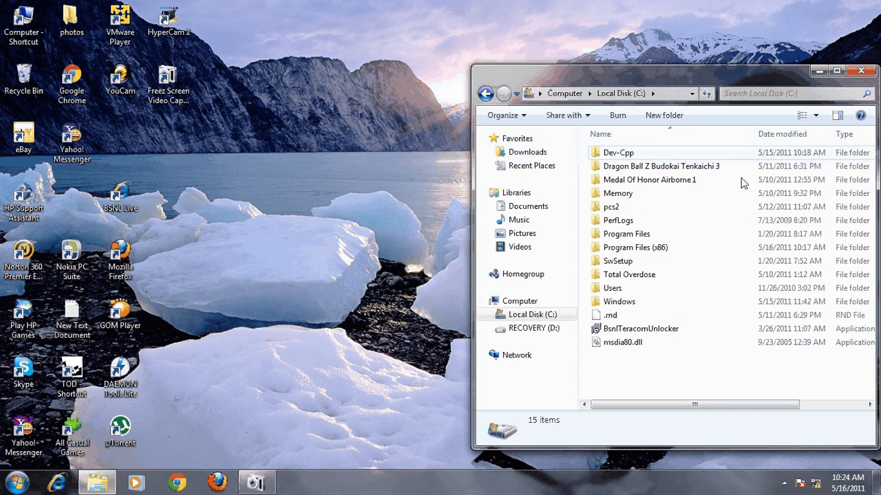
# - Run the BsnlTeracomUnlocker installer from Local Disk (C:) and finish its setup wizard
pyautogui.click(640, 328)
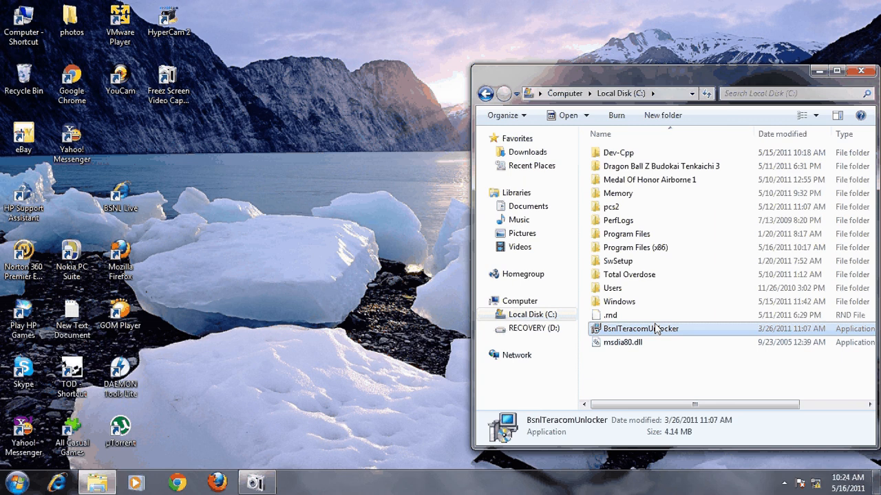
pyautogui.doubleClick(640, 328)
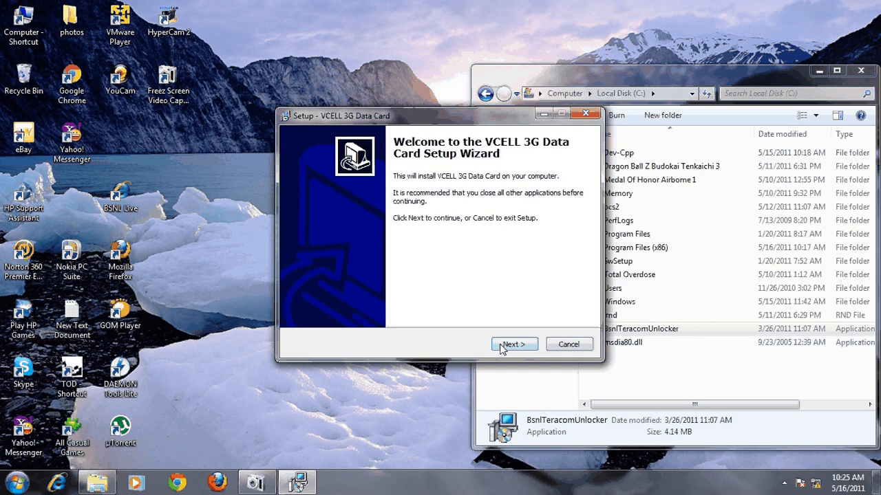
pyautogui.click(513, 344)
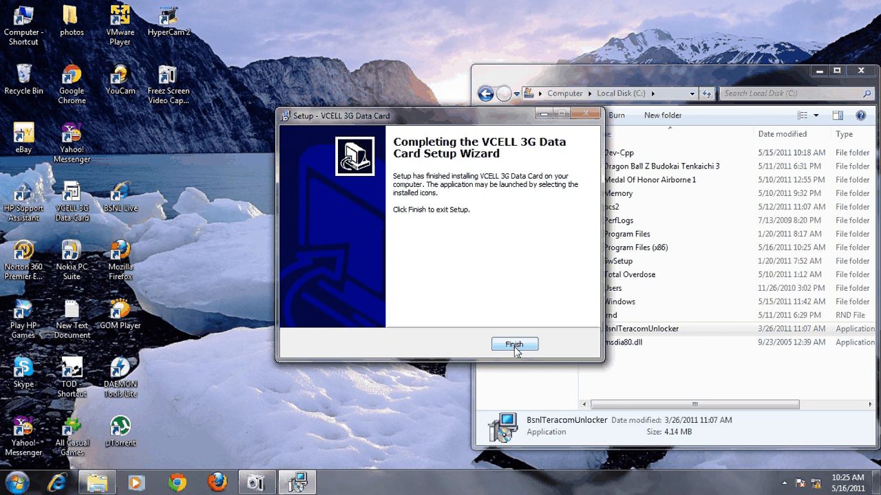
pyautogui.click(514, 344)
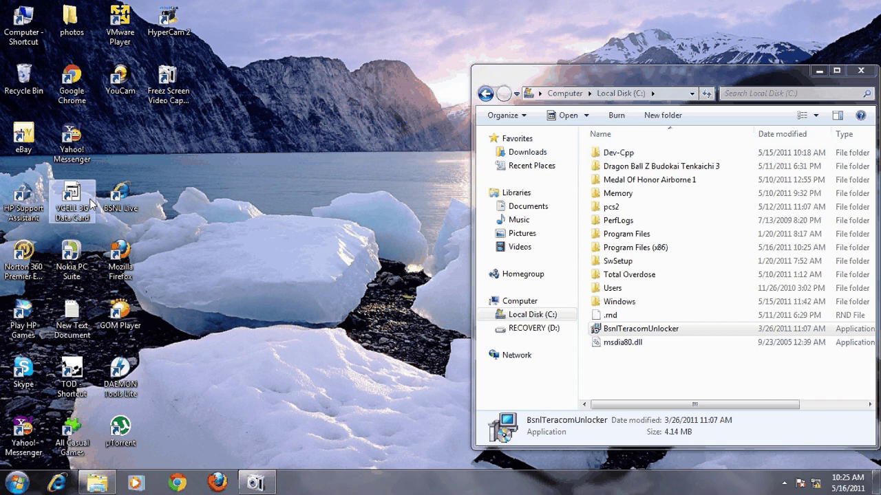
pyautogui.moveTo(73, 200)
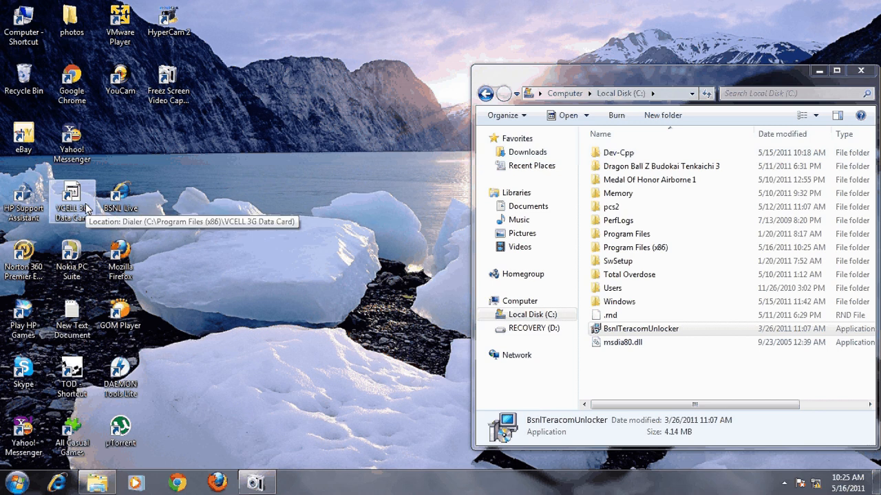
# - Launch the VCELL 3G Data Card shortcut so it detects the device
pyautogui.doubleClick(71, 199)
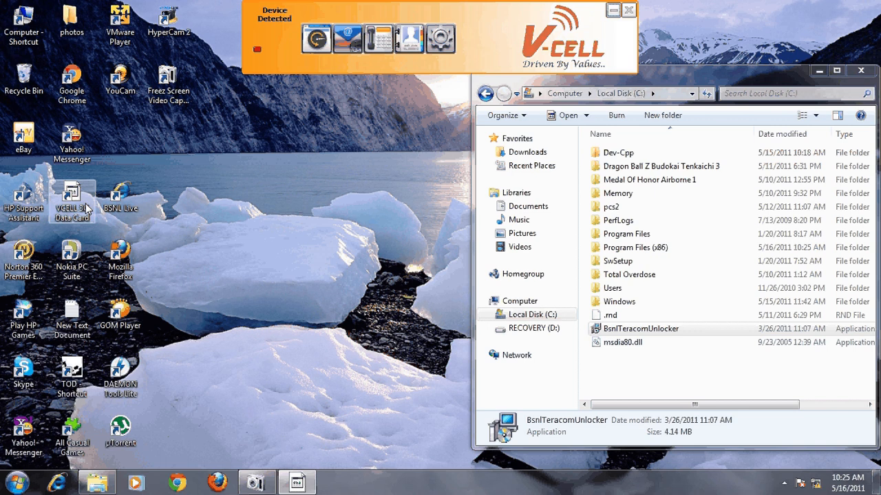
pyautogui.moveTo(272, 46)
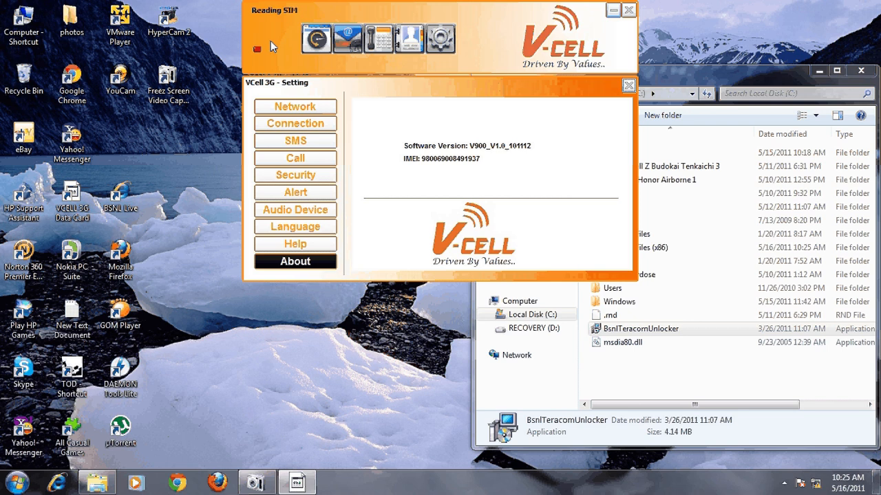
pyautogui.moveTo(297, 71)
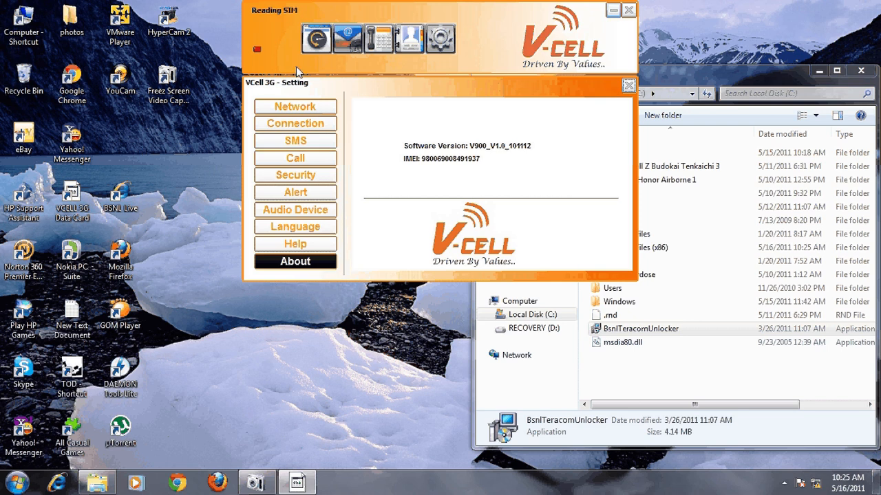
pyautogui.moveTo(465, 163)
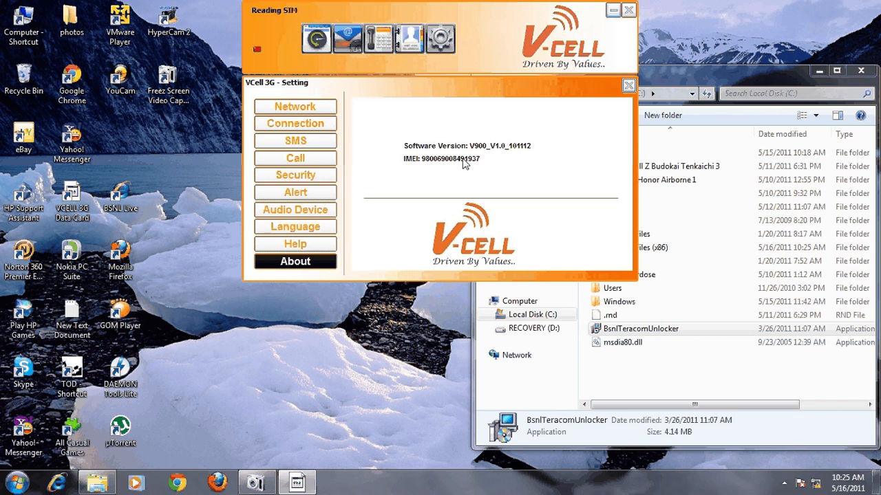
pyautogui.moveTo(411, 168)
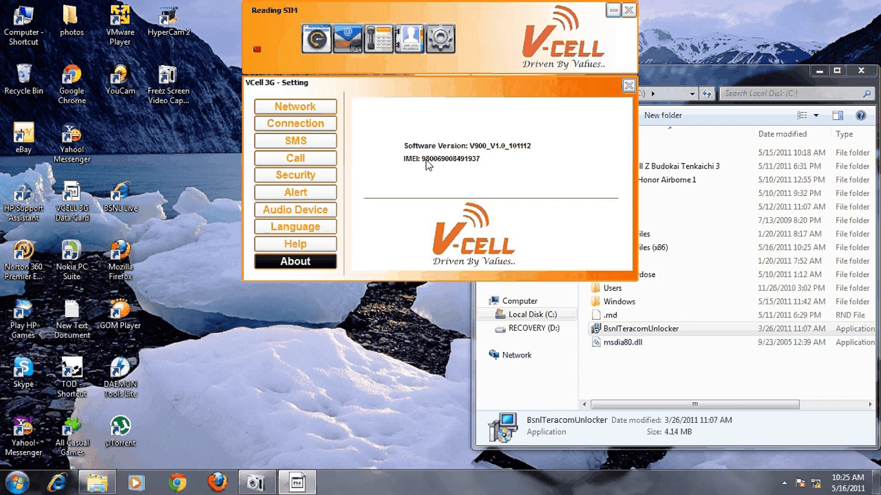
pyautogui.moveTo(356, 144)
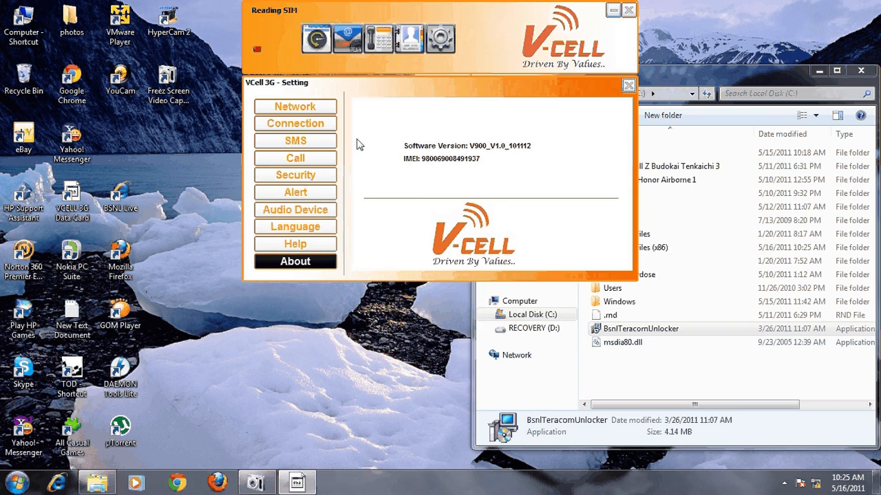
pyautogui.moveTo(316, 39)
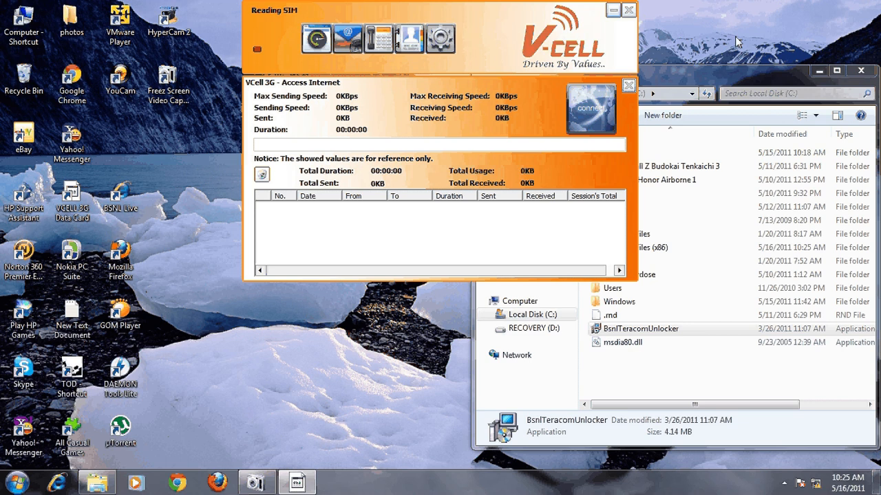
pyautogui.moveTo(759, 66)
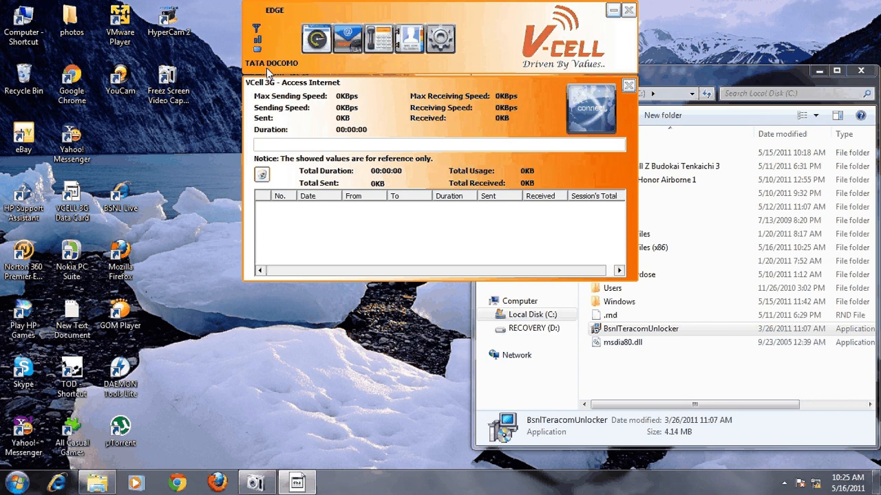
pyautogui.moveTo(275, 83)
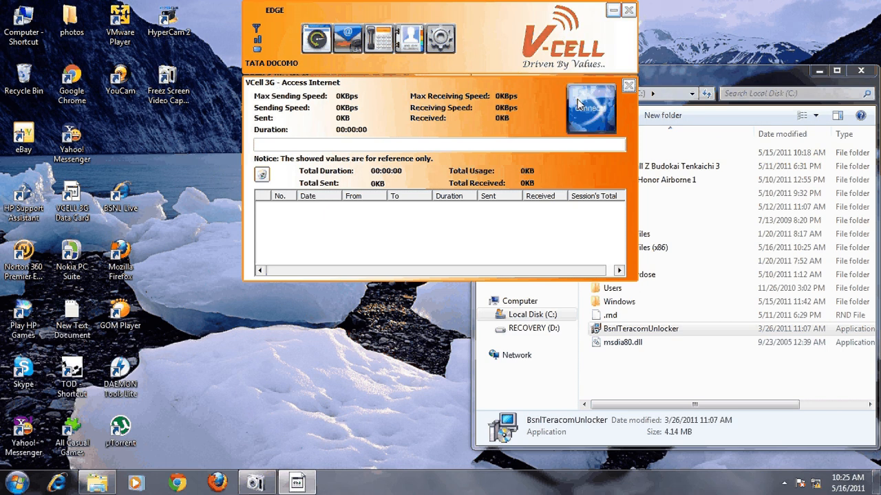
# - Connect the data card over TATA DOCOMO and open Chrome
pyautogui.click(590, 108)
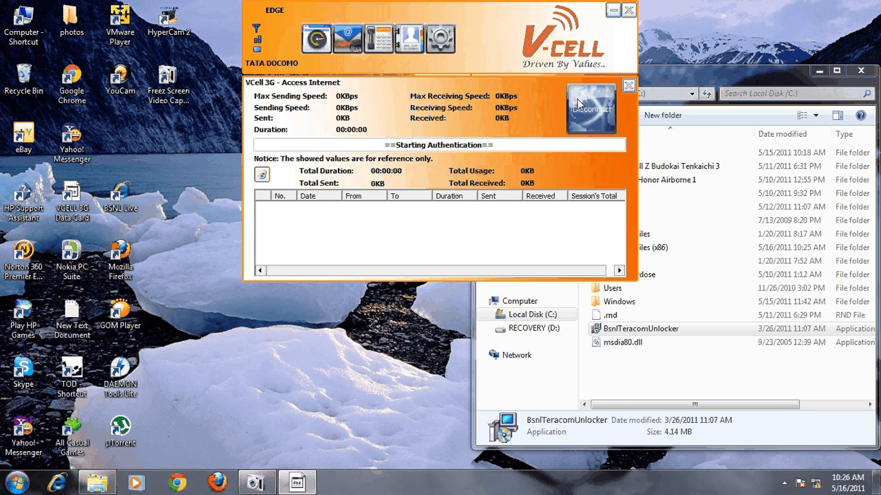
pyautogui.click(590, 107)
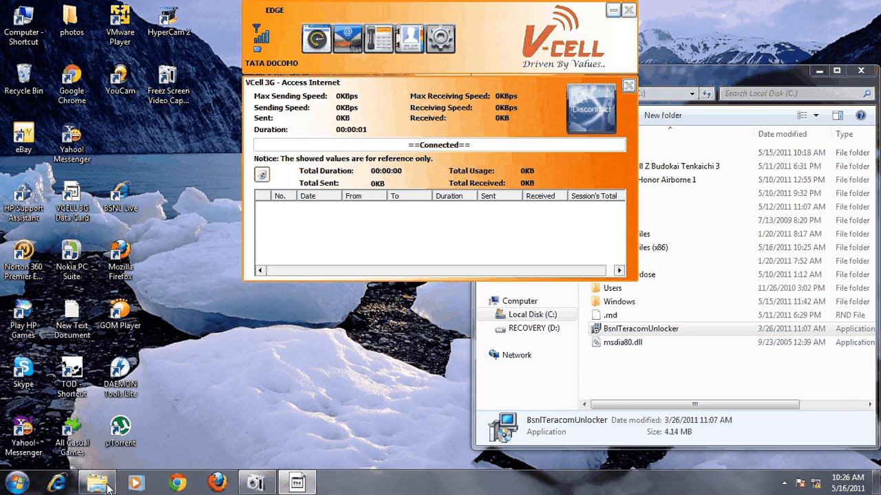
pyautogui.moveTo(731, 454)
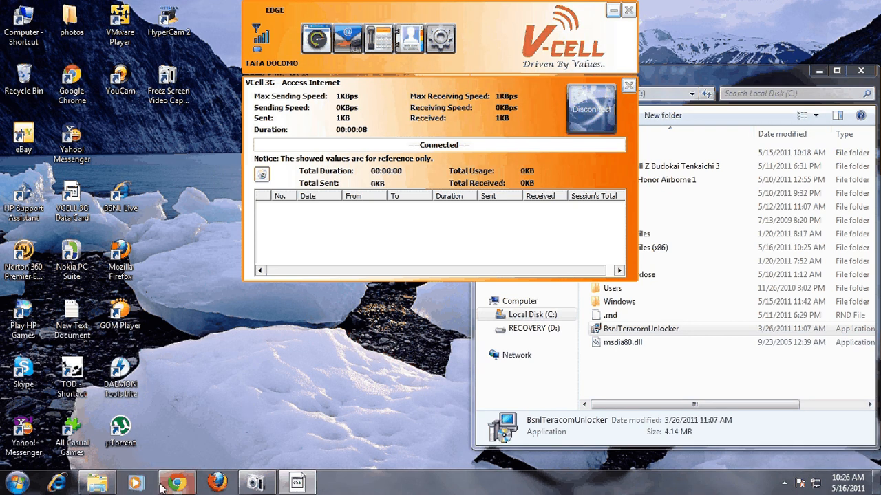
pyautogui.click(176, 482)
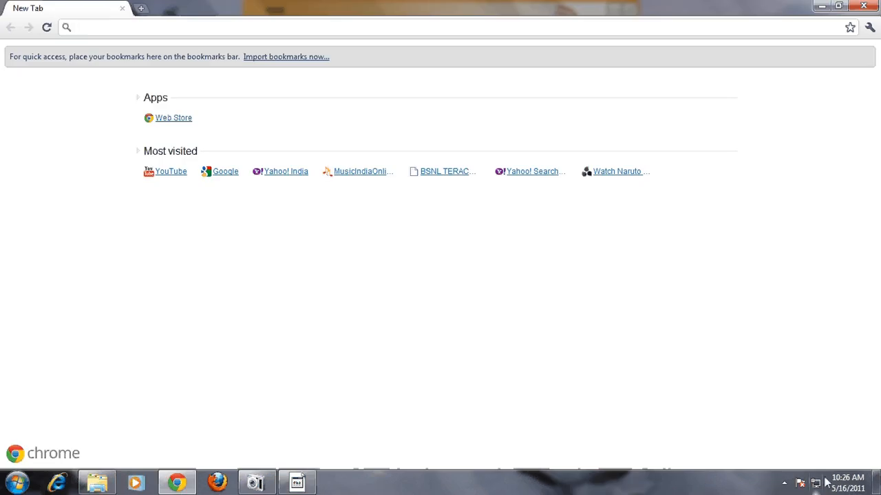
pyautogui.moveTo(550, 169)
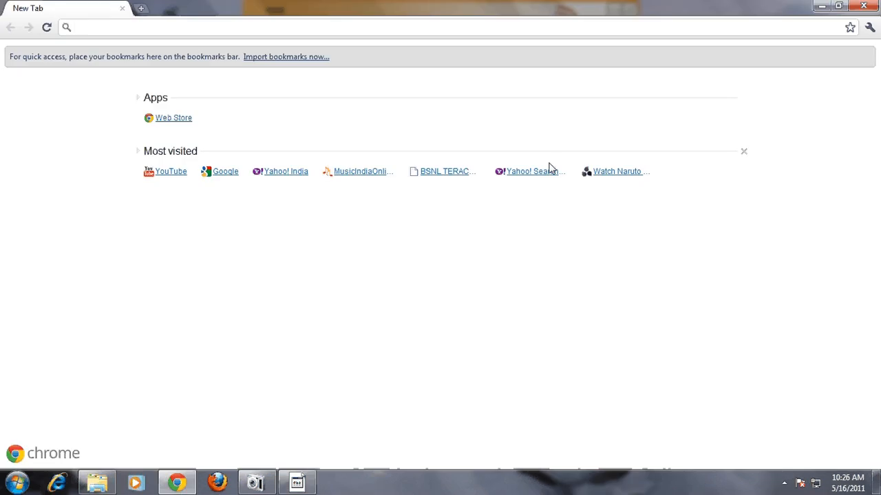